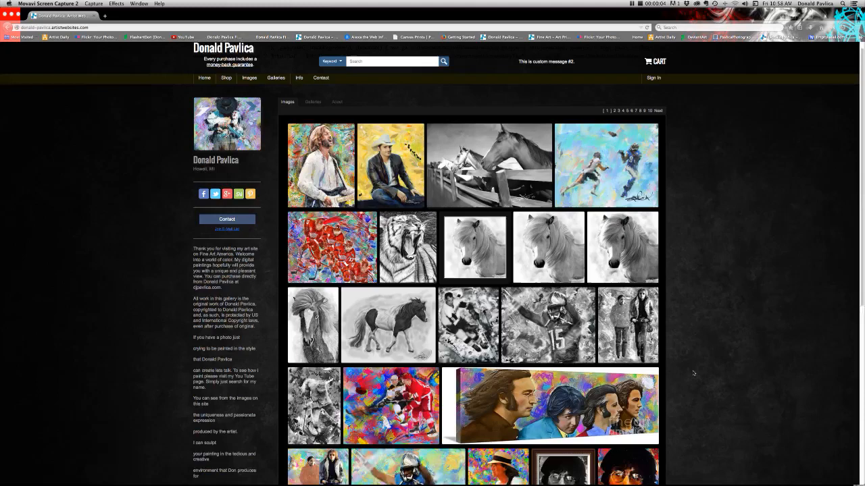
- Browse the Fine Art America listing and open the Eric Clapton 2 artwork page
scroll("down", 3)
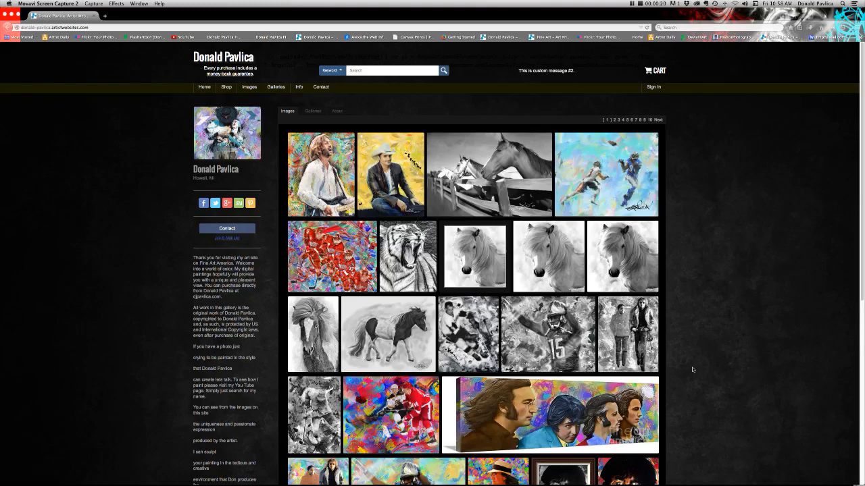
scroll("down", 3)
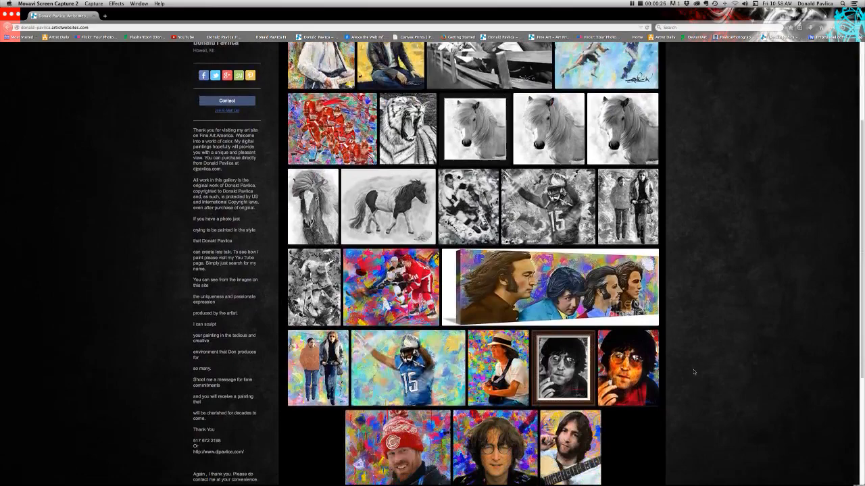
scroll("up", 3)
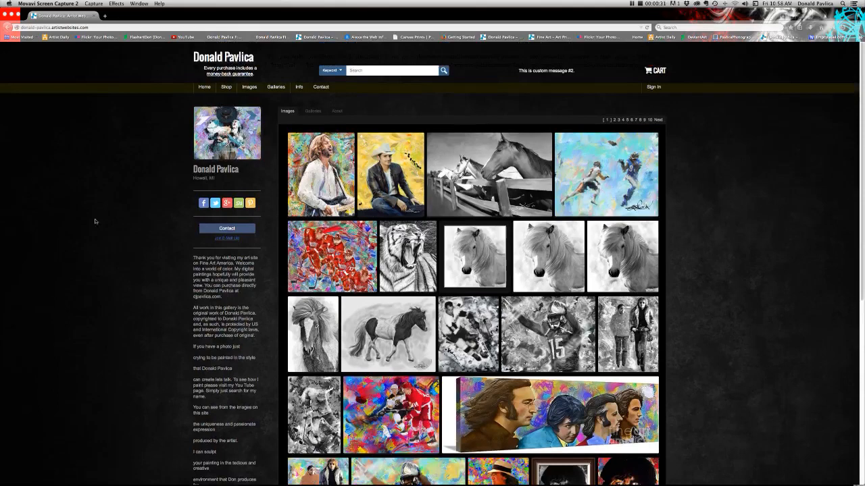
mouse_move(114, 266)
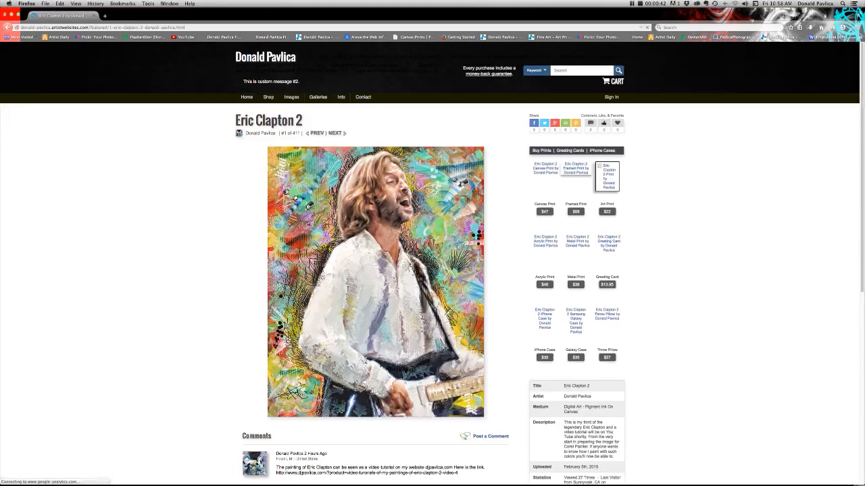
scroll("down", 3)
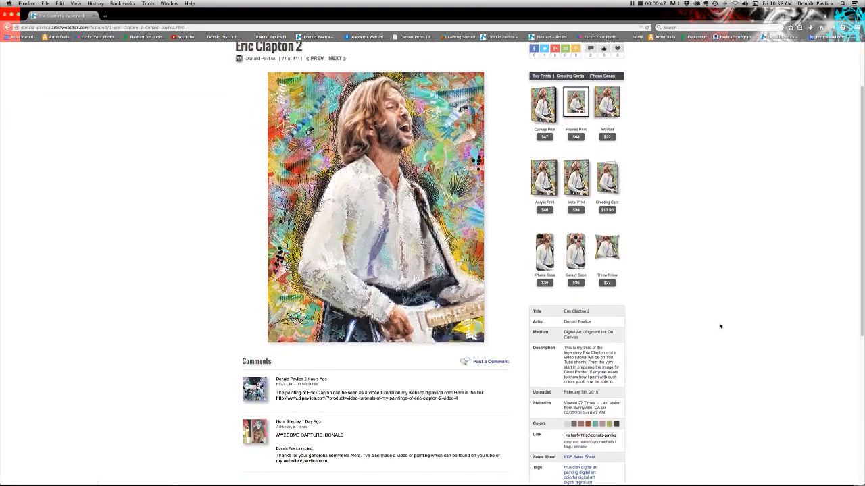
scroll("up", 3)
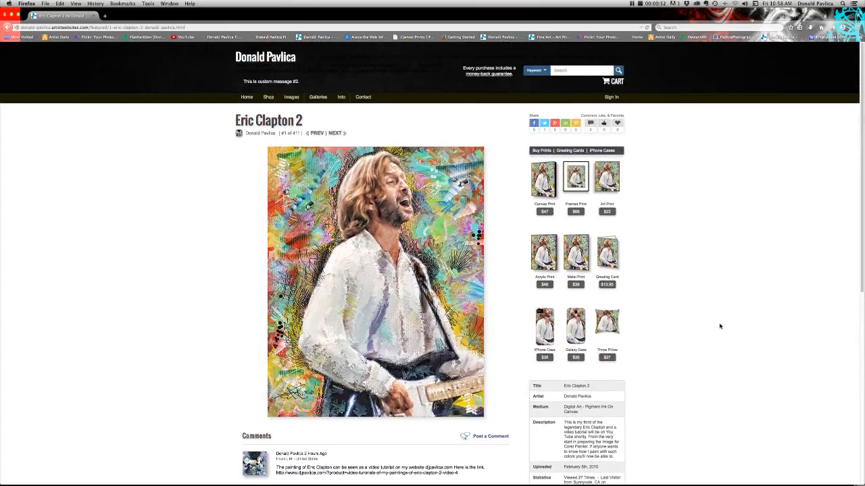
mouse_move(576, 324)
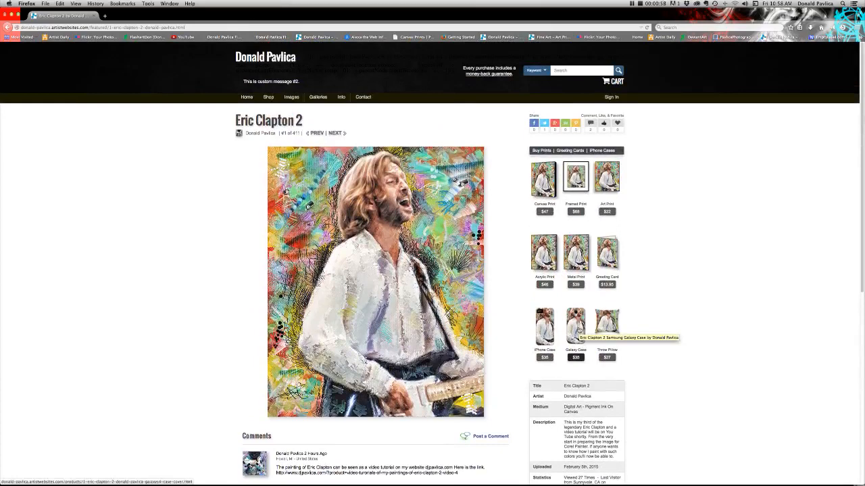
left_click(575, 324)
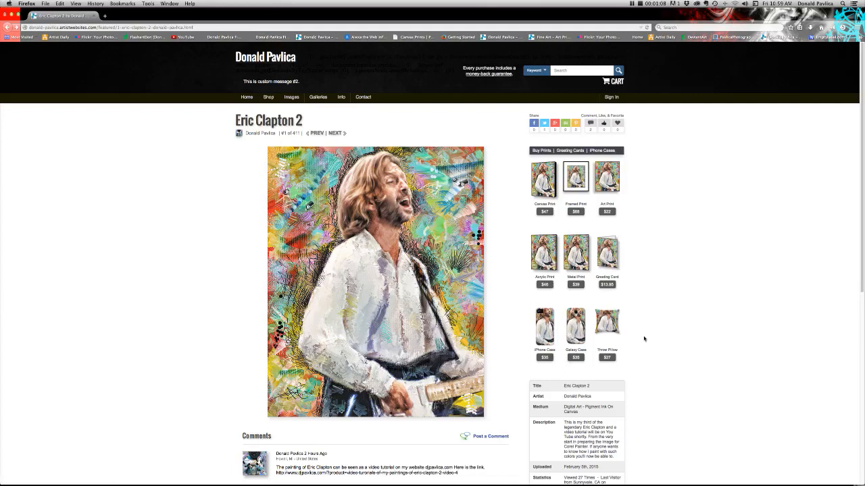
left_click(606, 324)
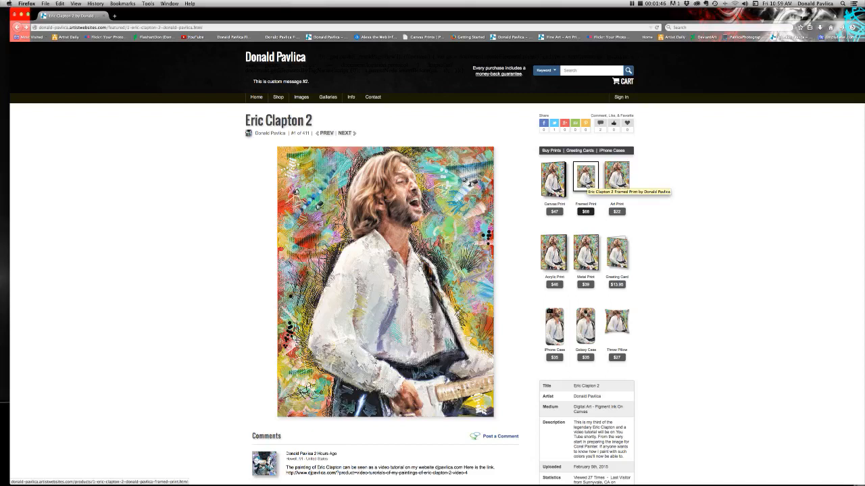
mouse_move(585, 252)
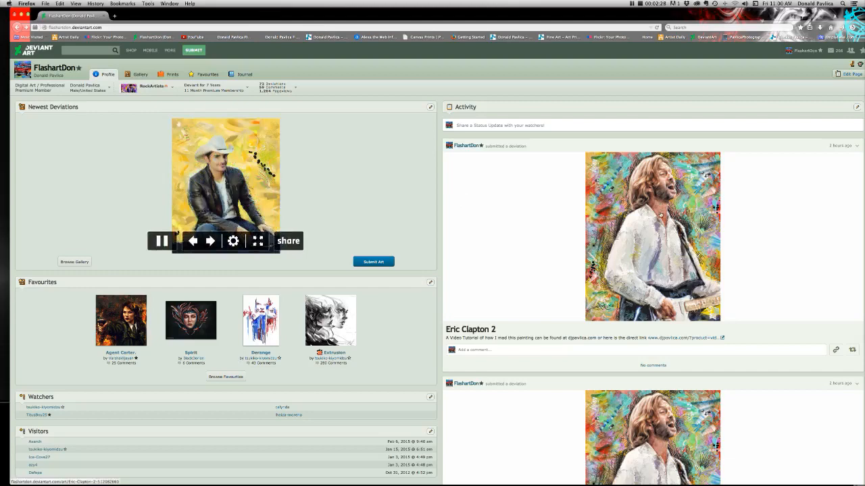
- Open the Eric Clapton 2 deviation from the DeviantArt Activity feed
left_click(652, 236)
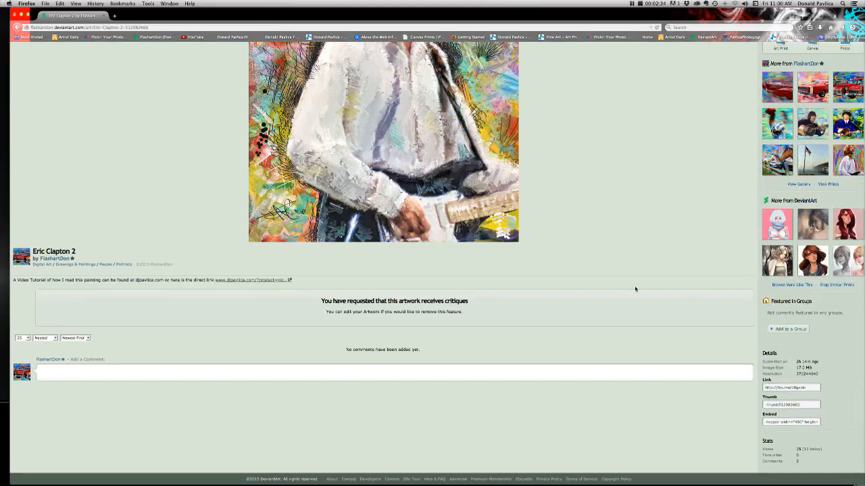
- Return to the DeviantArt profile, then go to the Donald Pavlica Fine Arts shop site
left_click(56, 259)
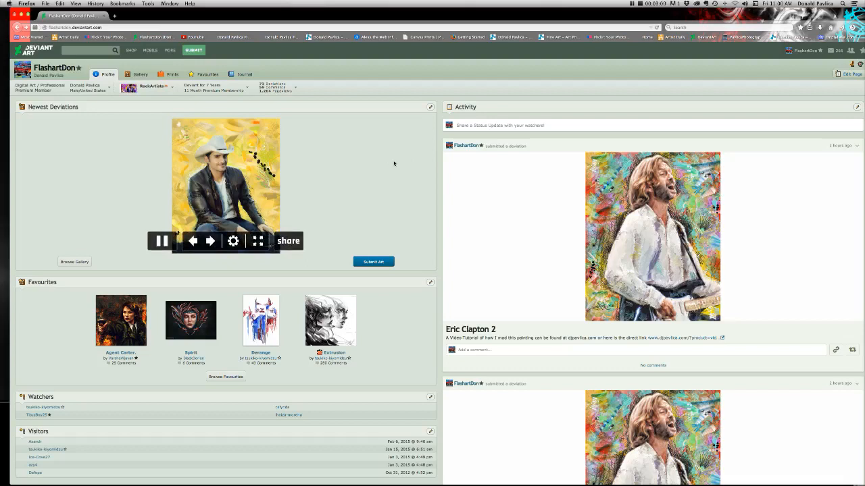
left_click(210, 241)
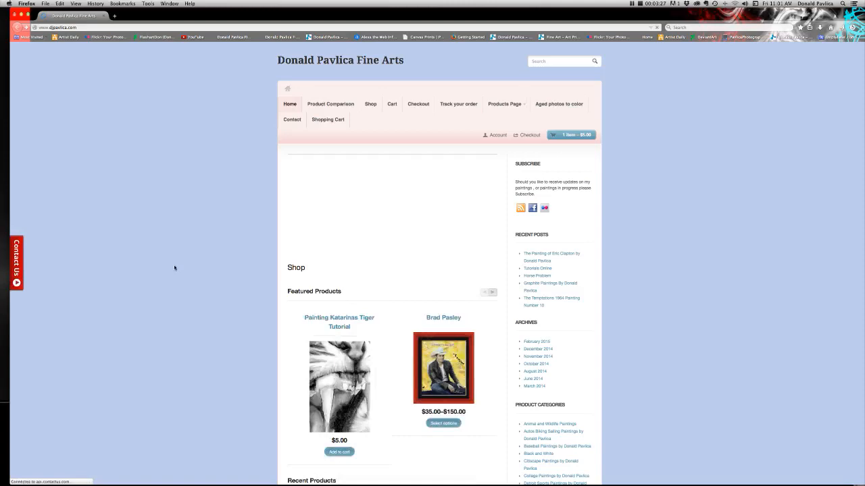
- Scroll the djpavlica.com home page toward the Eric Clapton 2 product
scroll("down", 3)
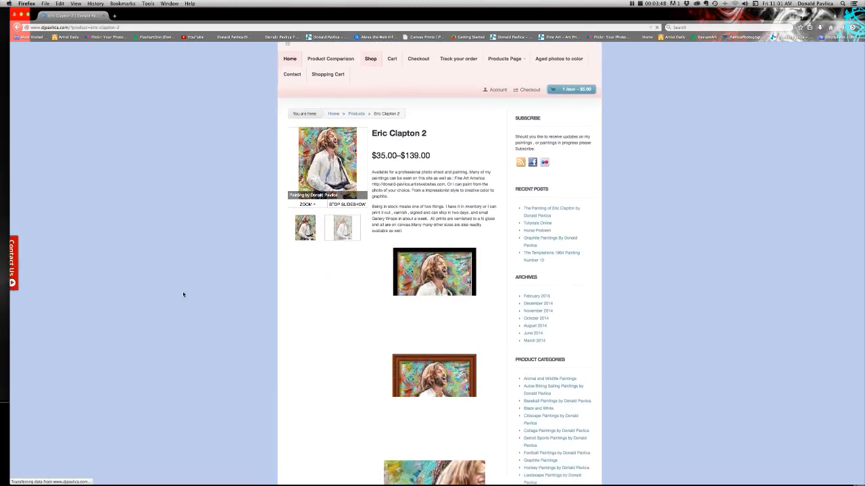
- Scroll down to Recent Products listing the Eric Clapton 2 video tutorials
scroll("down", 3)
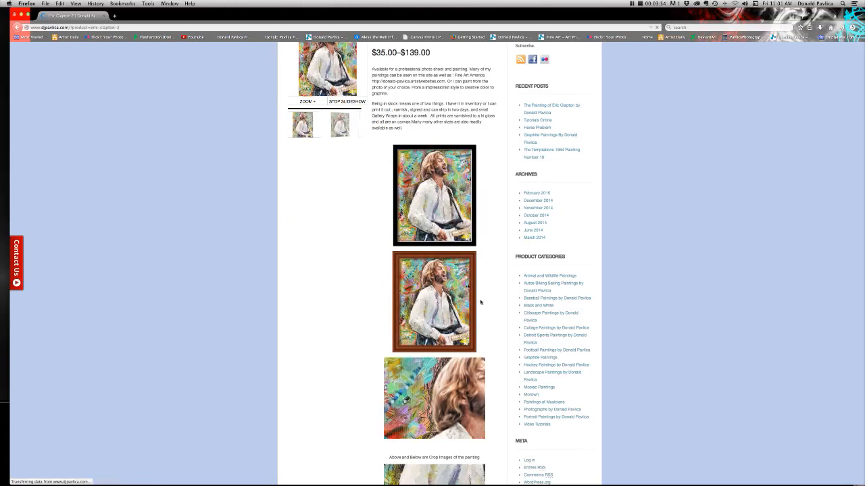
scroll("down", 3)
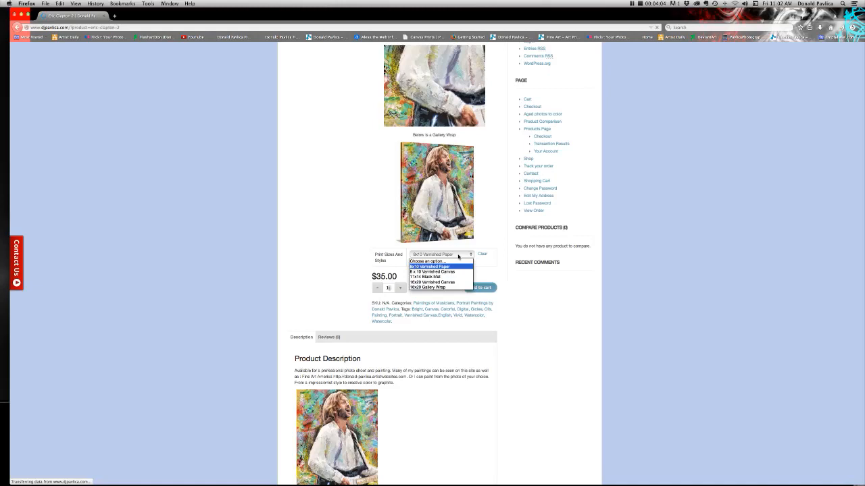
left_click(429, 287)
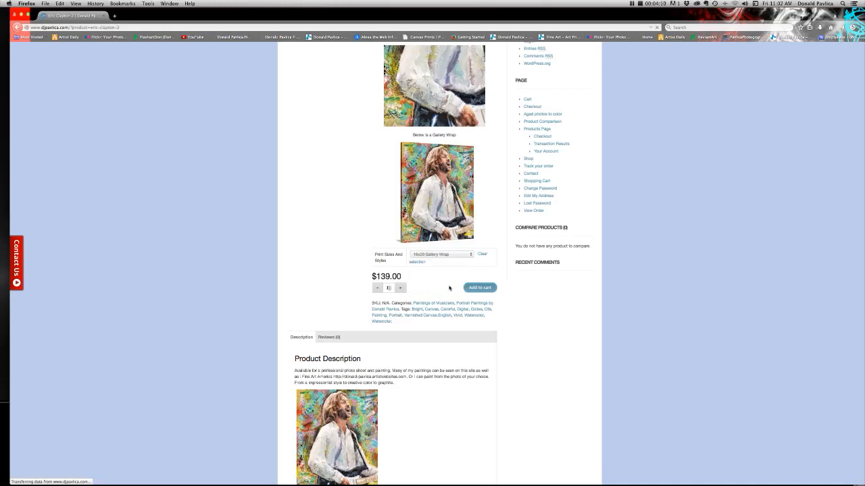
scroll("down", 3)
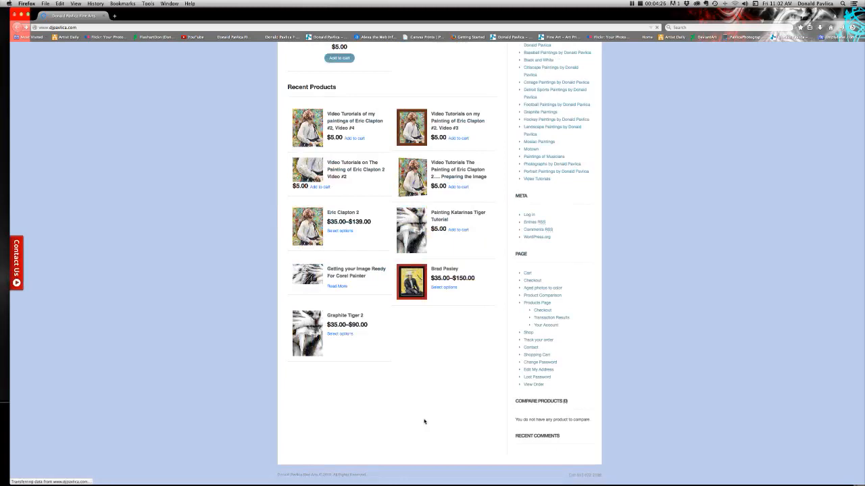
- Scroll back up the shop home page to the Video #4 tutorial
scroll("up", 3)
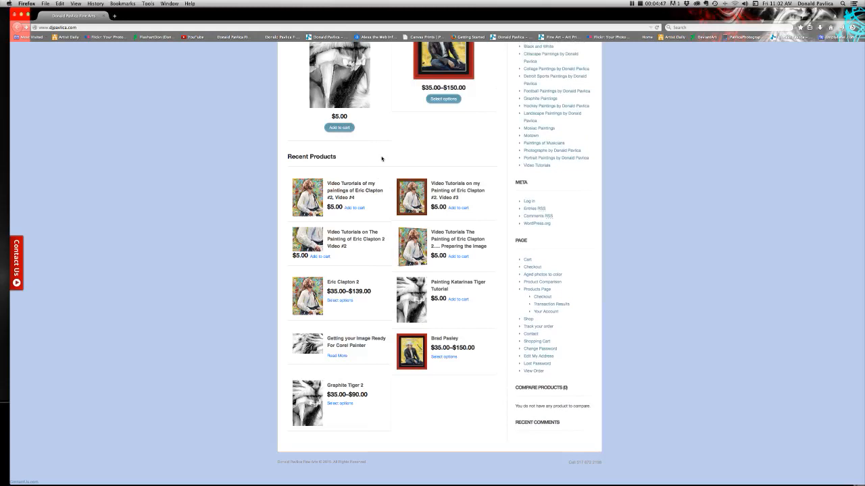
scroll("up", 3)
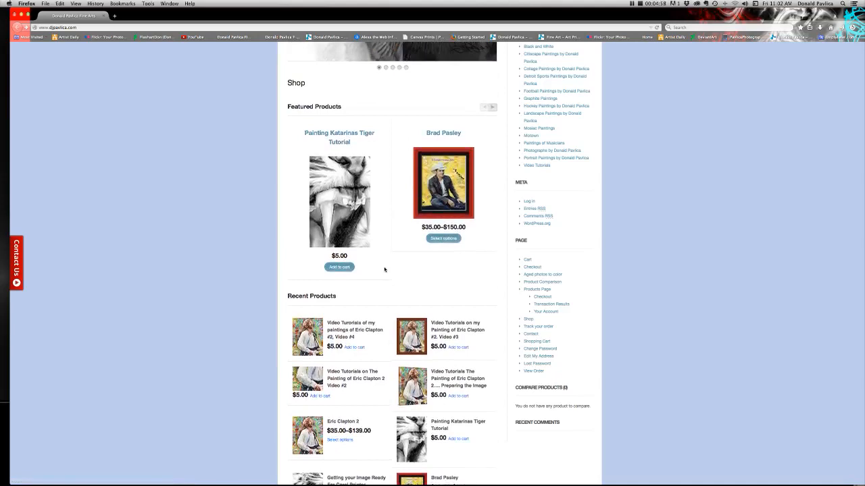
scroll("up", 3)
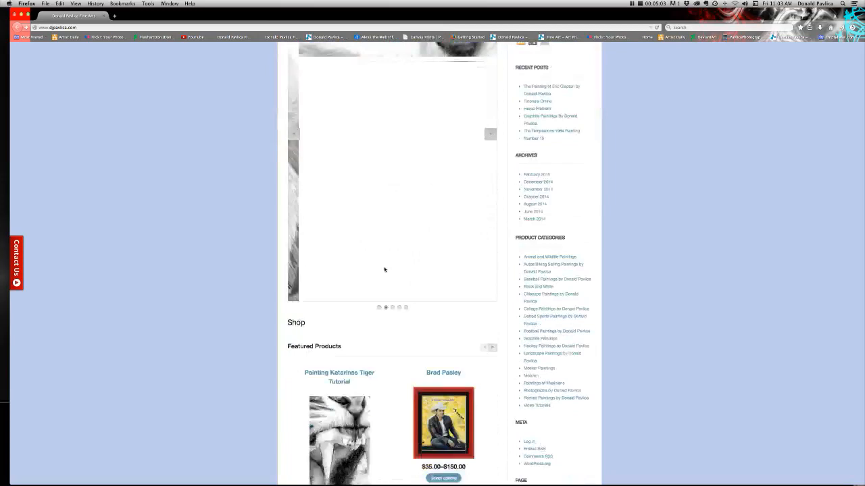
scroll("down", 3)
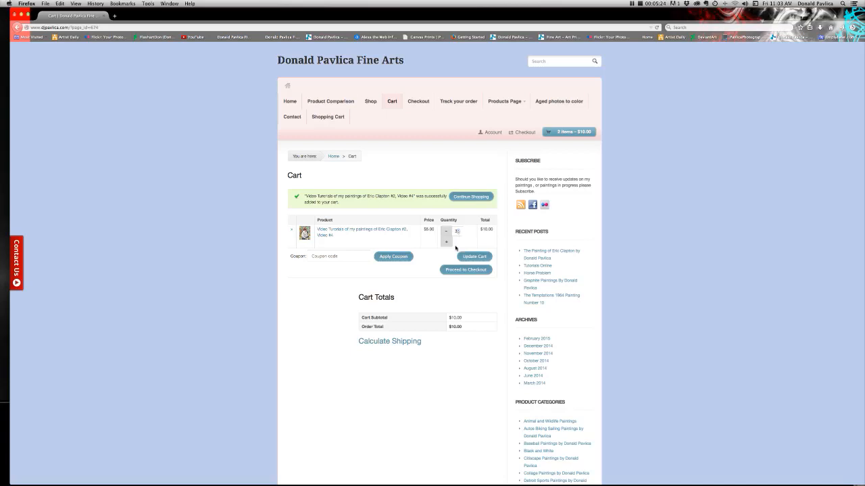
- Raise the Video #4 tutorial quantity to three and update the cart to $15.00
left_click(474, 256)
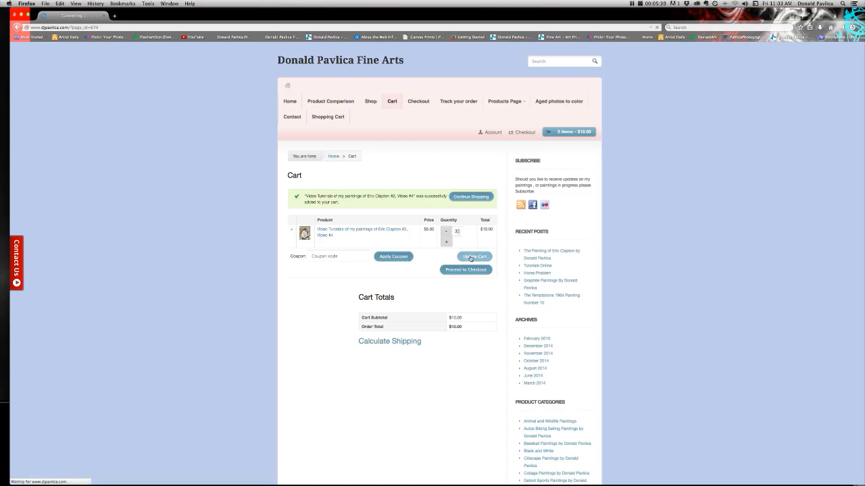
left_click(474, 256)
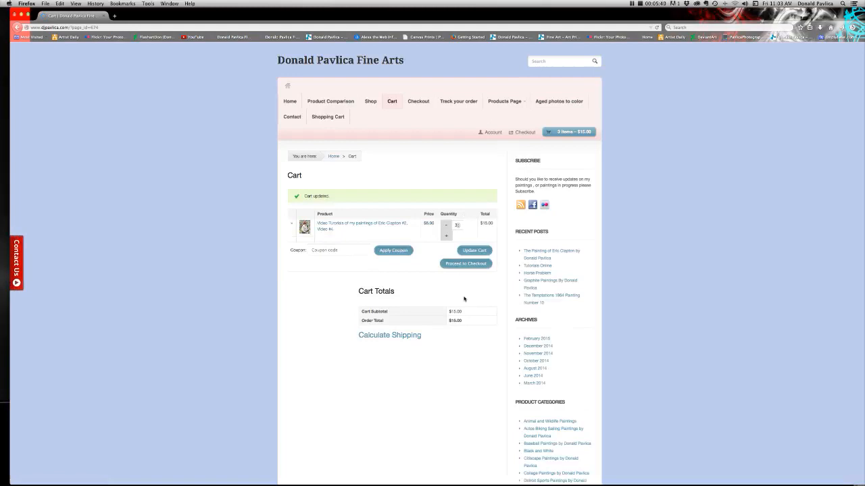
mouse_move(310, 325)
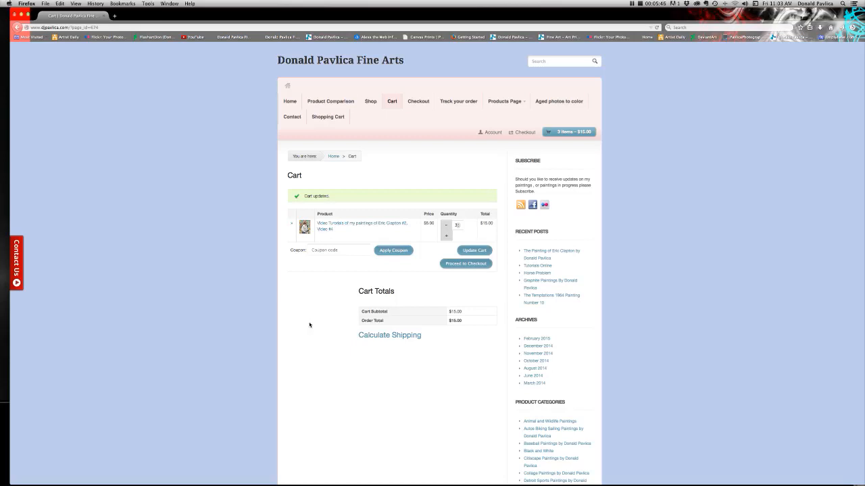
scroll("down", 3)
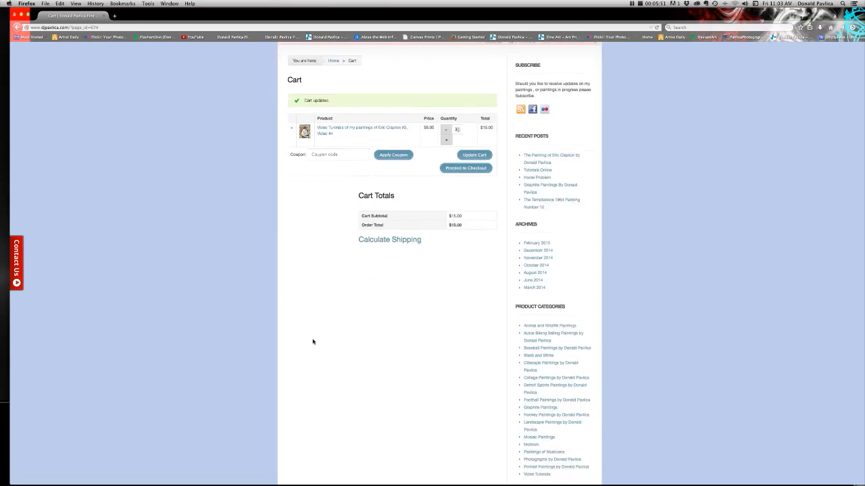
scroll("up", 3)
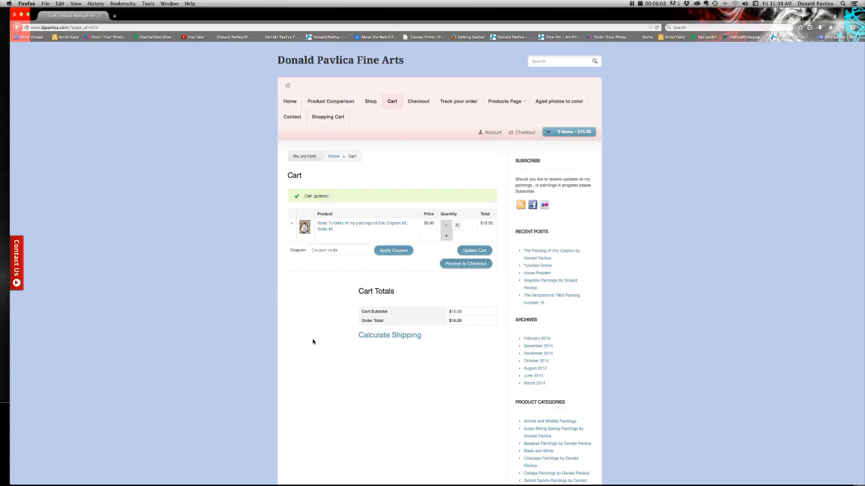
mouse_move(329, 363)
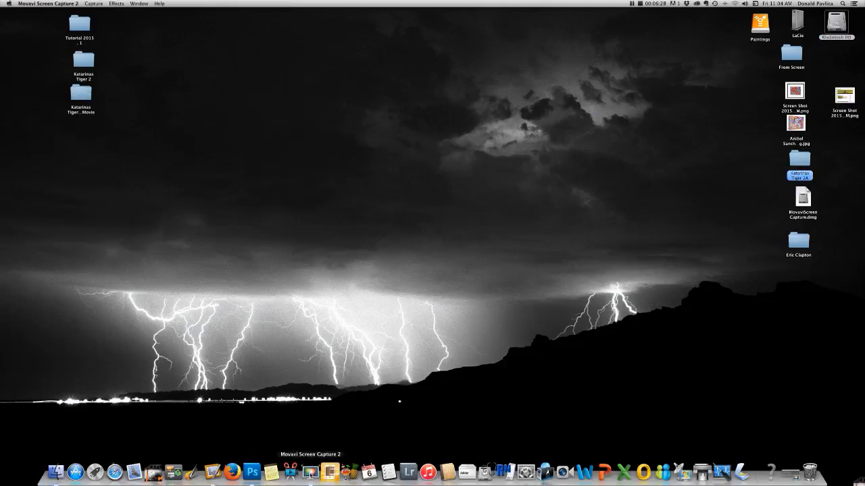
- Hide Firefox from the menu bar to reveal the desktop
left_click(93, 4)
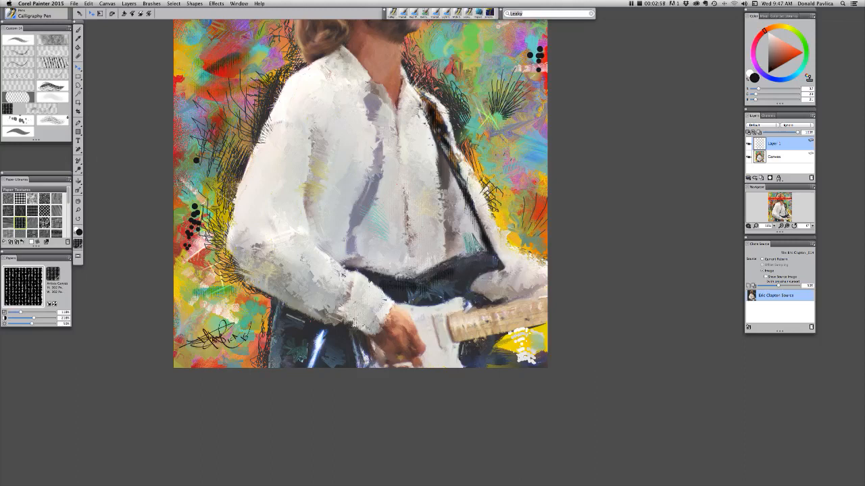
- Streak white strokes over the lower-right yellow area and begin saving a new version
left_click_drag(203, 331, 243, 321)
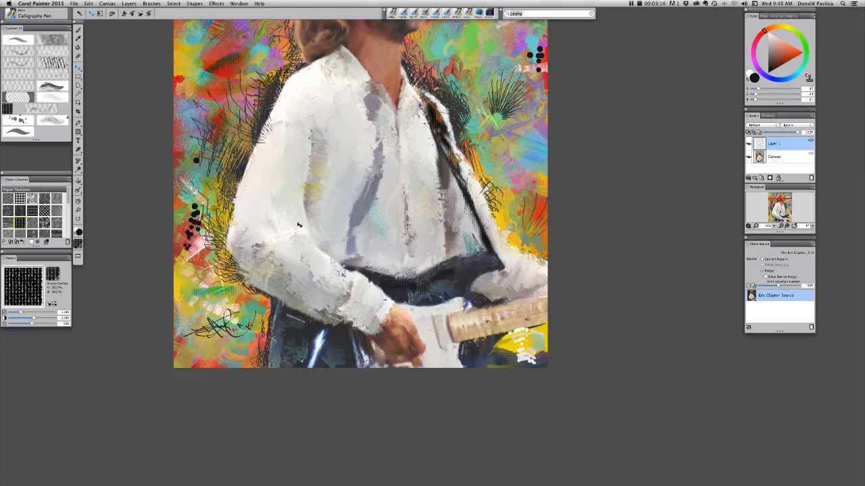
left_click(73, 3)
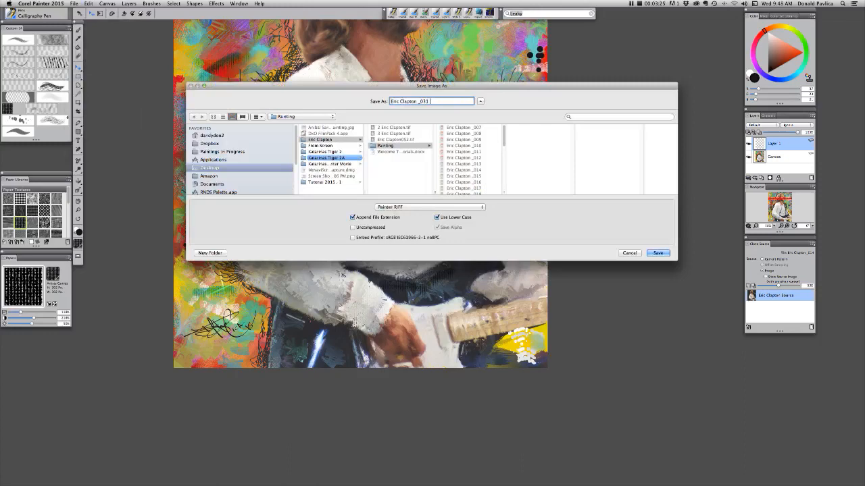
- Name the file 'Eric Clapton _031 Signature Callig Pen' in the Painting folder
type("Signature Callig Pen")
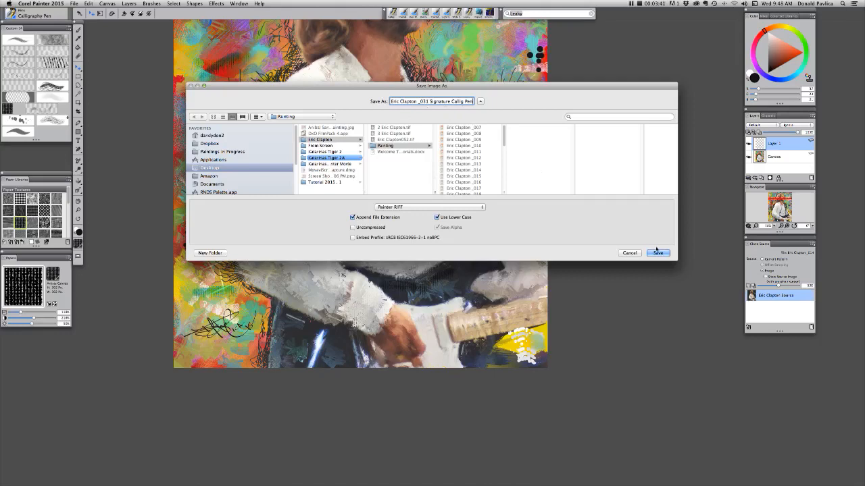
left_click(657, 253)
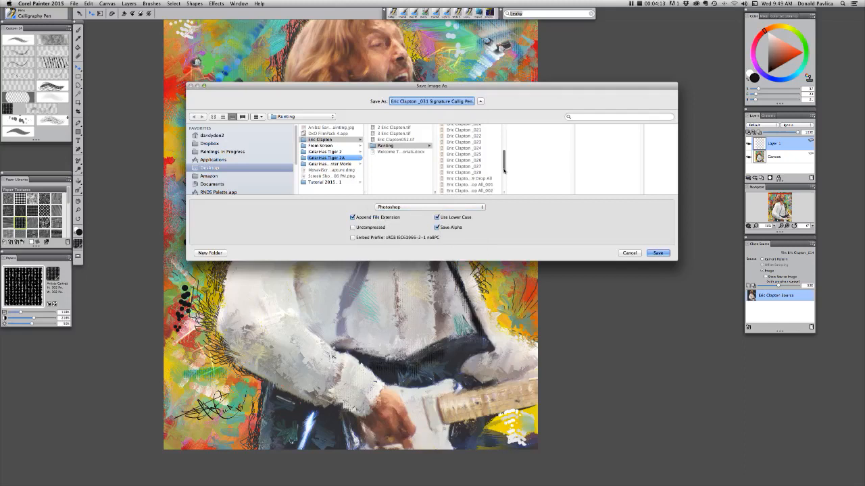
- Save the painting in Photoshop format as 'Eric Clapton _031 Signature Callig Pen'
scroll("down", 3)
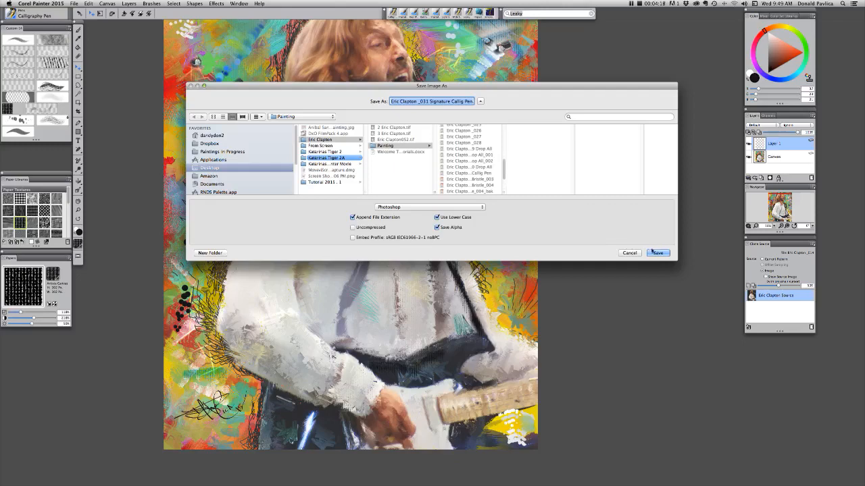
left_click(657, 253)
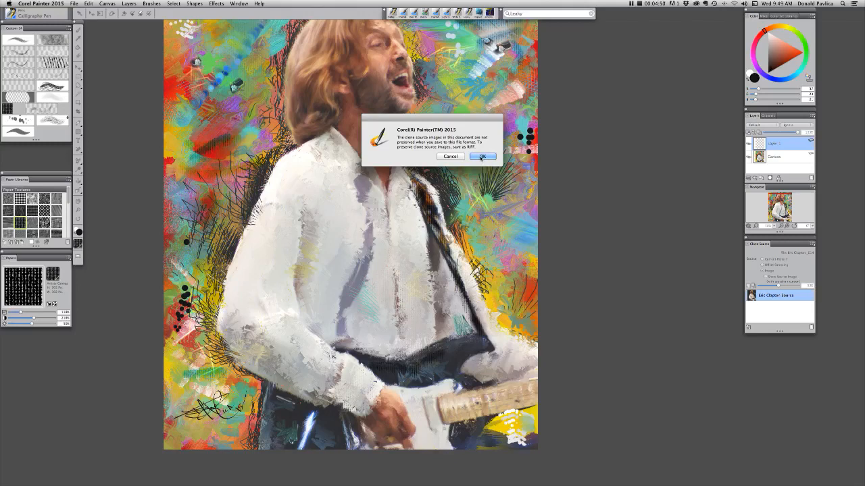
left_click(482, 156)
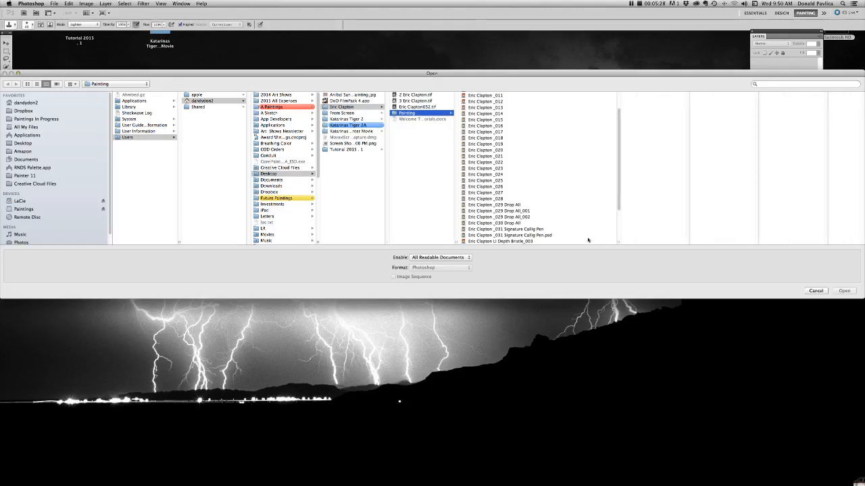
mouse_move(536, 234)
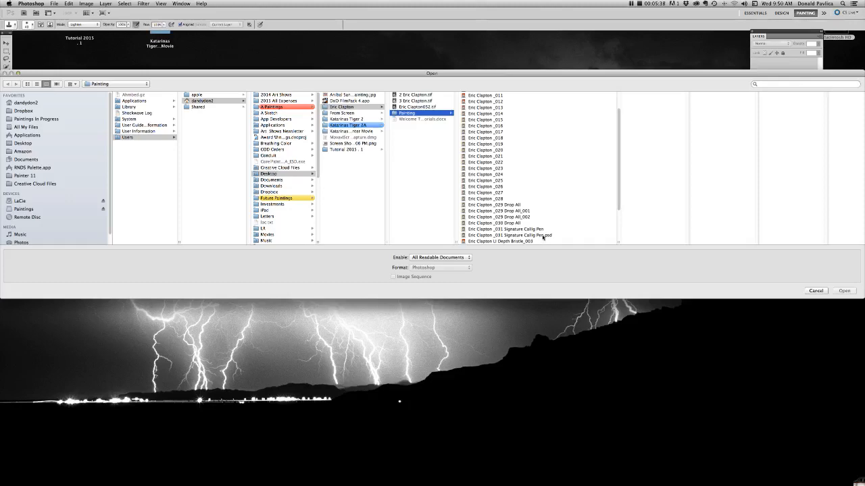
- Open 'Eric Clapton _031 Signature Callig Pen.psd' from the Painting folder
left_click(843, 291)
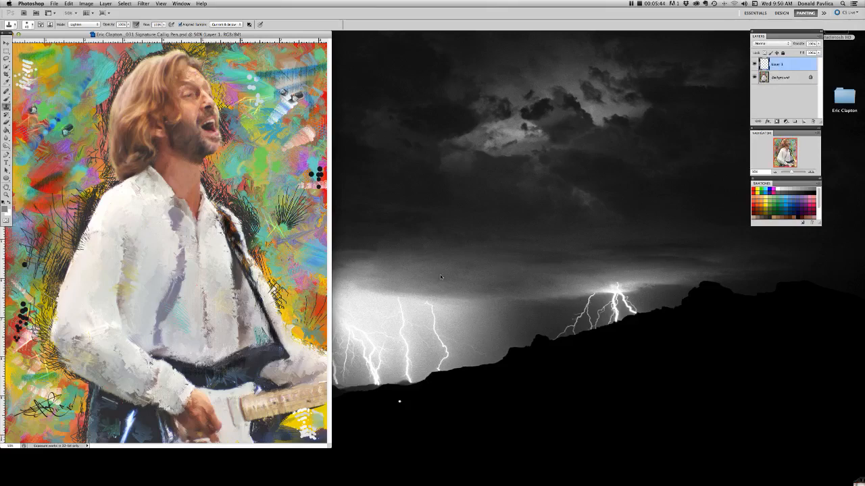
- Duplicate the Signature Callig Pen painting as a new document
left_click(86, 3)
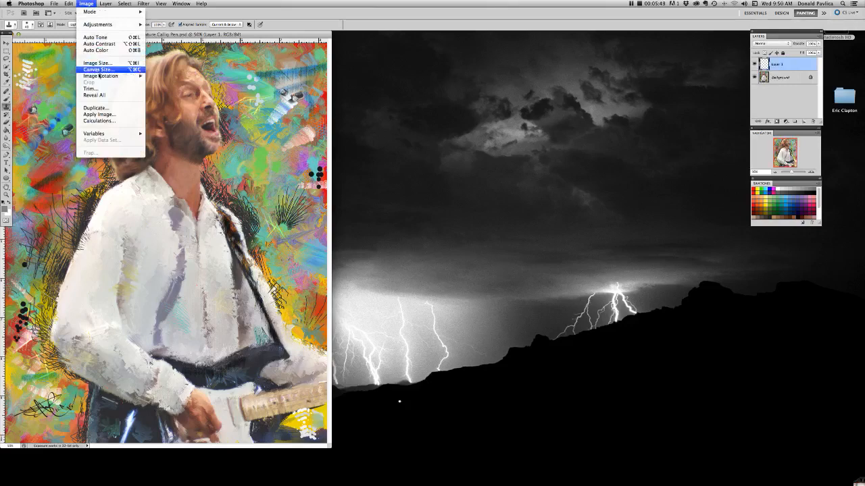
left_click(96, 108)
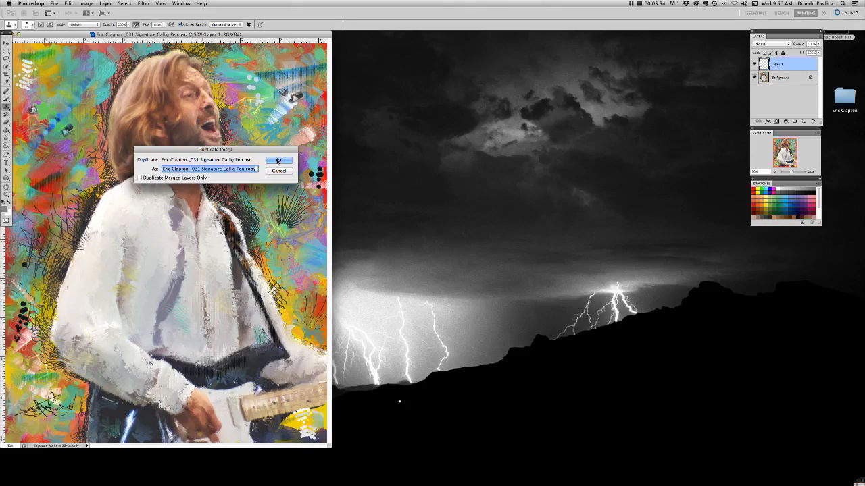
left_click(278, 160)
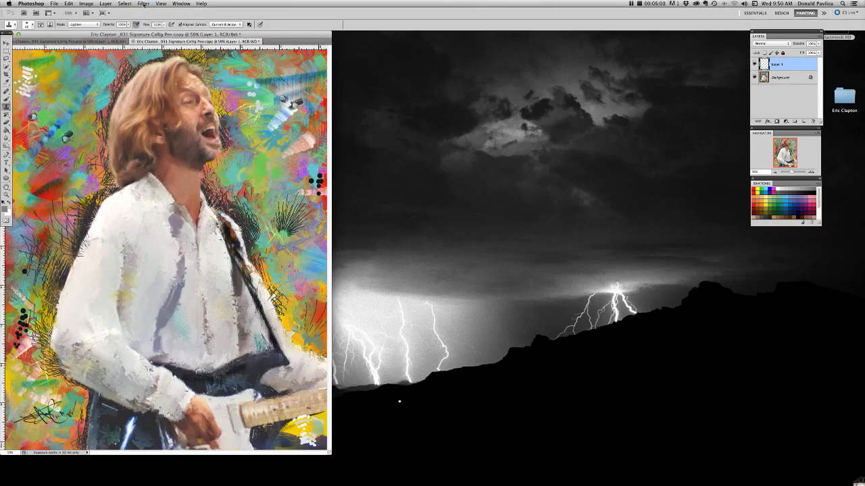
- Flatten the copy into one layer and run Topaz Adjust 5 on it
left_click(142, 3)
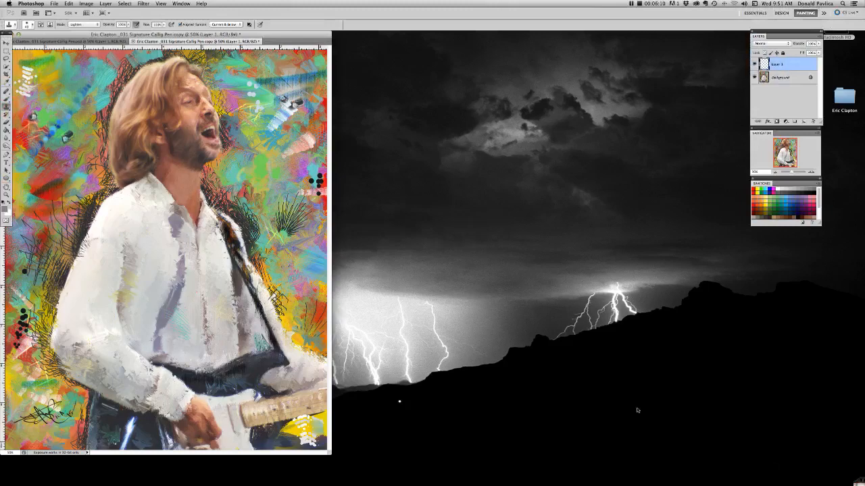
left_click(780, 77)
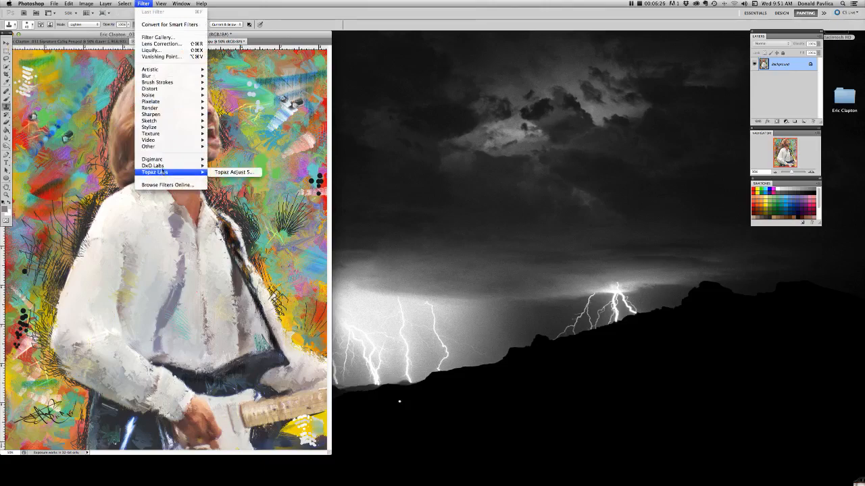
left_click(234, 171)
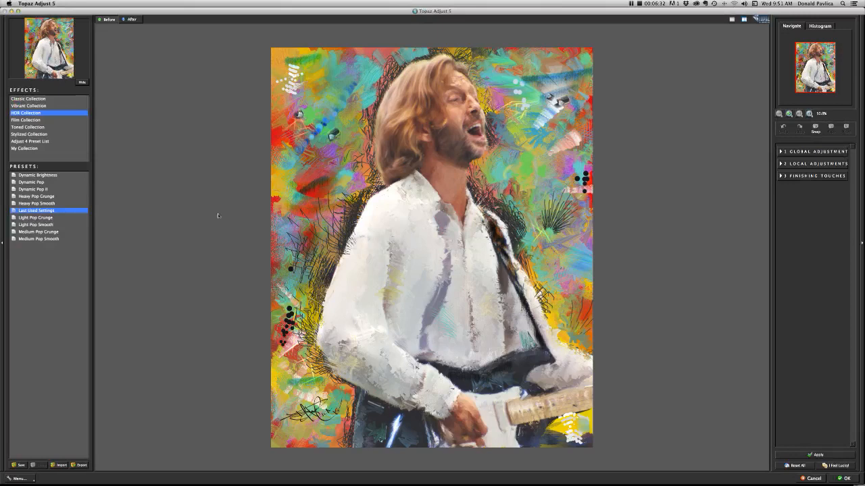
- Try the Crisp 2 preset, then the HDR Dynamic Pop and Dynamic Pop II presets
left_click(25, 148)
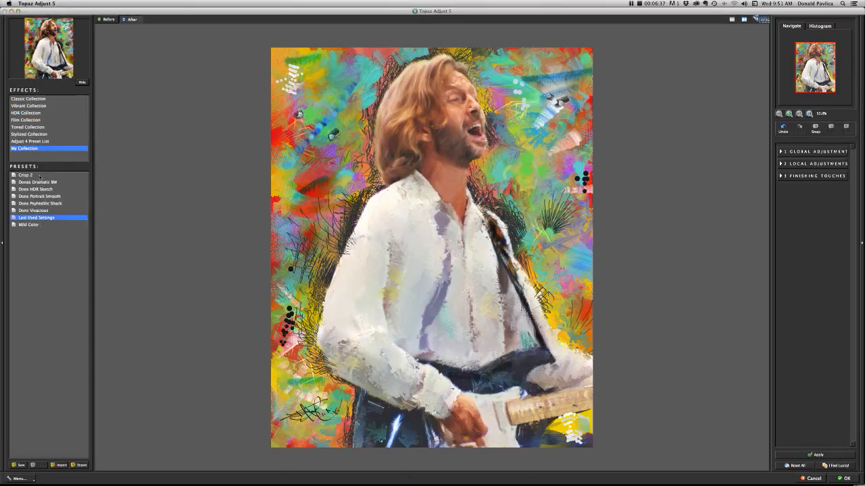
left_click(26, 175)
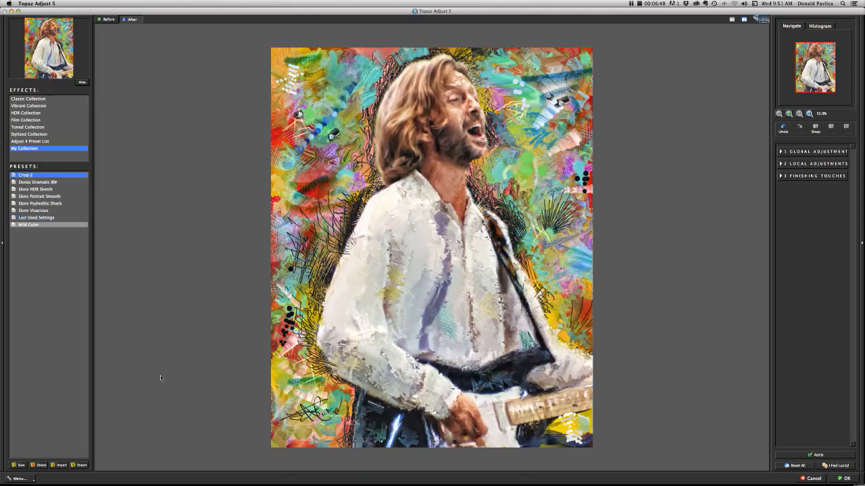
left_click(107, 19)
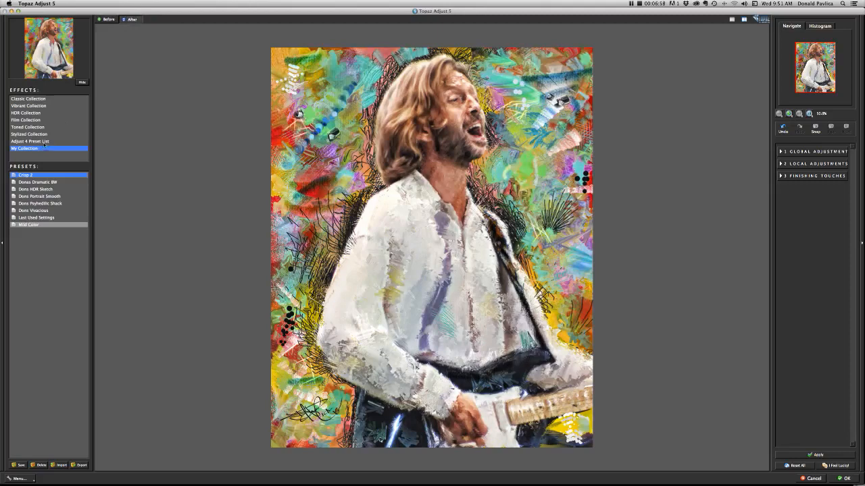
left_click(25, 113)
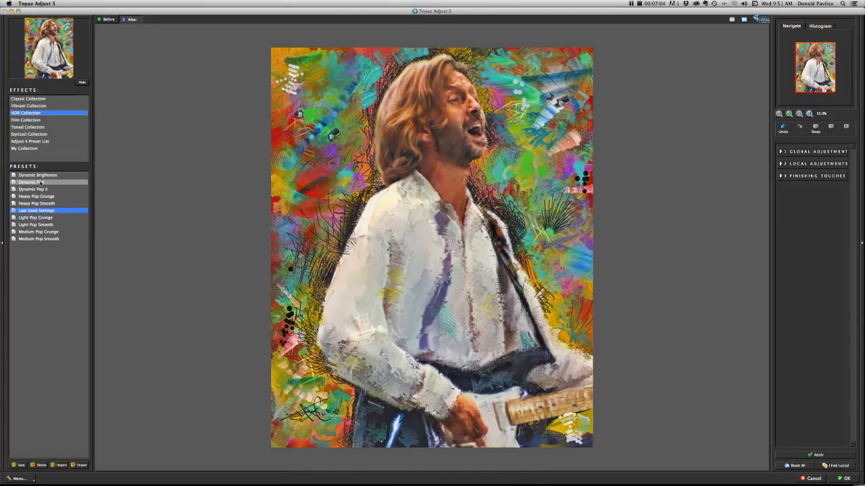
left_click(30, 181)
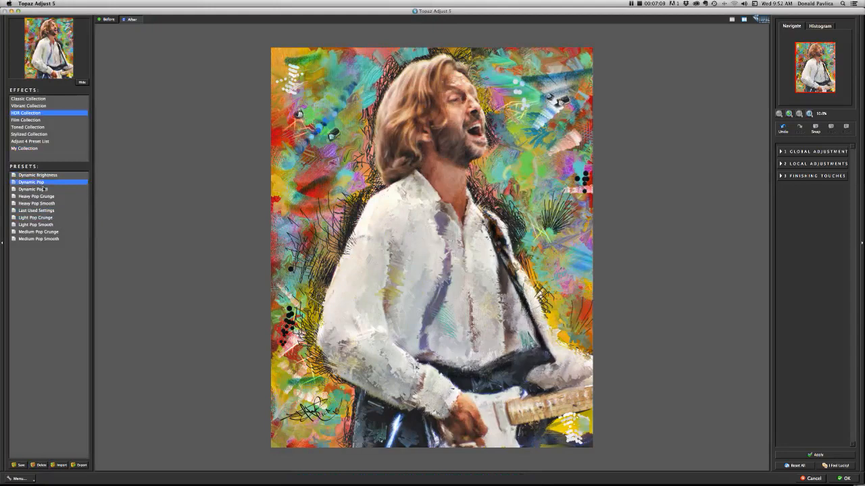
left_click(132, 19)
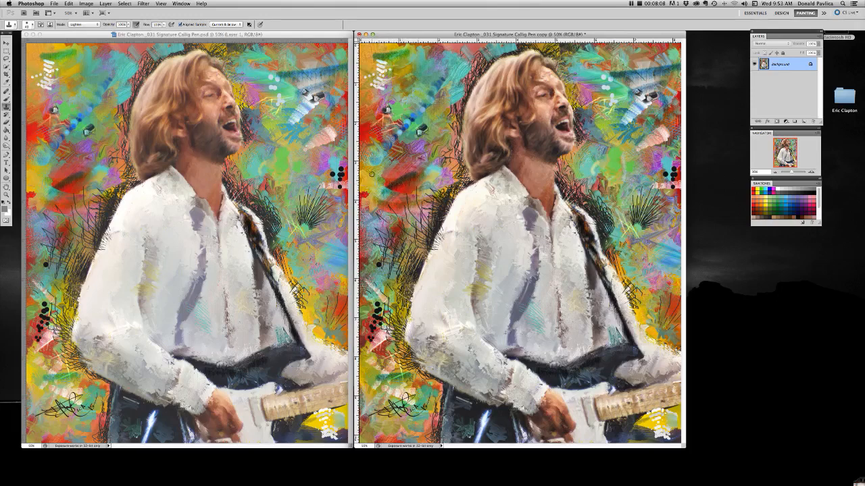
- Tile the Topaz copy and the original painting windows side by side
left_click_drag(517, 35, 439, 62)
type("Eric Clapton _032 Topaz")
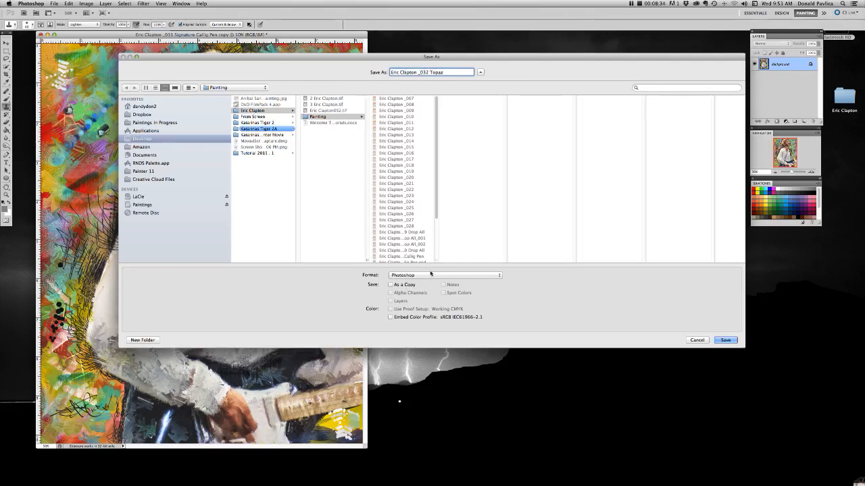
- Save the Topaz copy as the TIFF 'Eric Clapton _032 Topaz.tif'
left_click(445, 275)
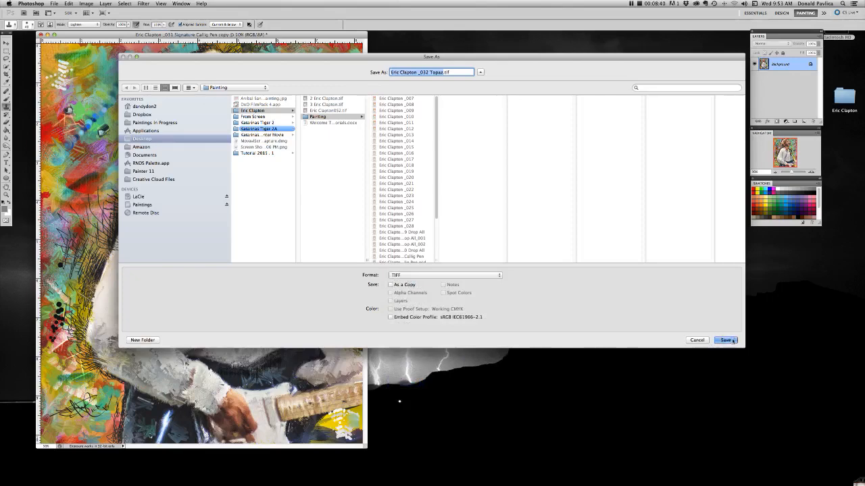
left_click(86, 3)
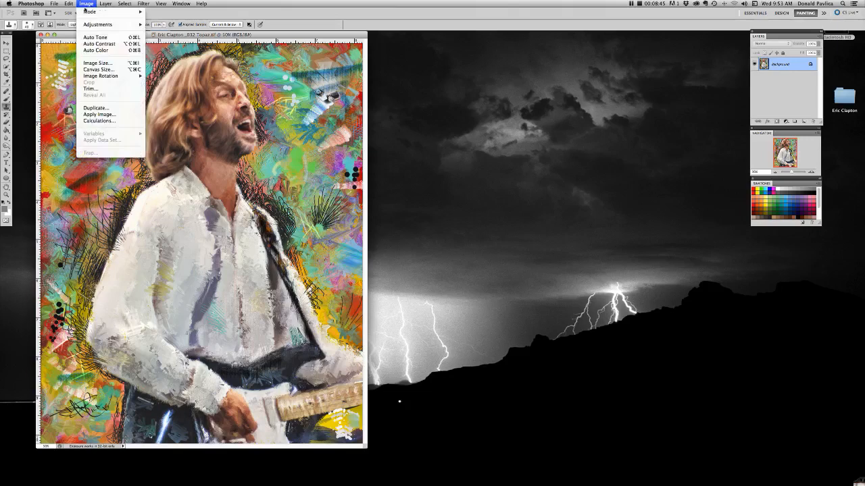
left_click(98, 63)
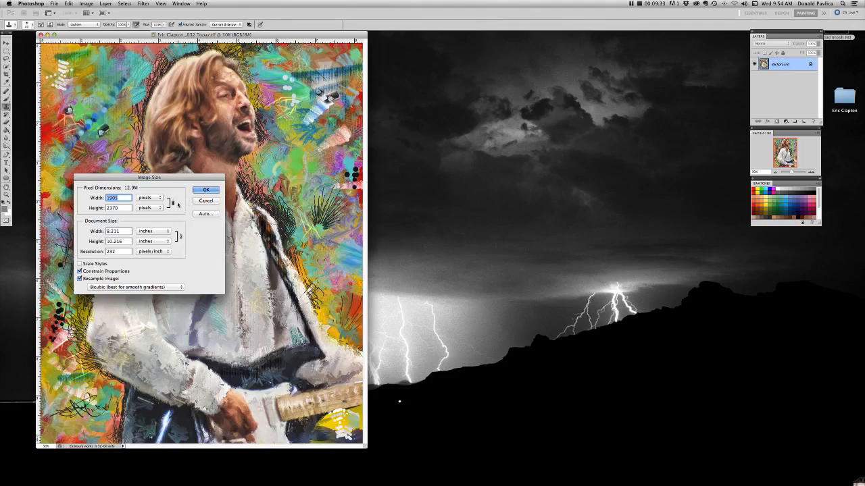
left_click(205, 190)
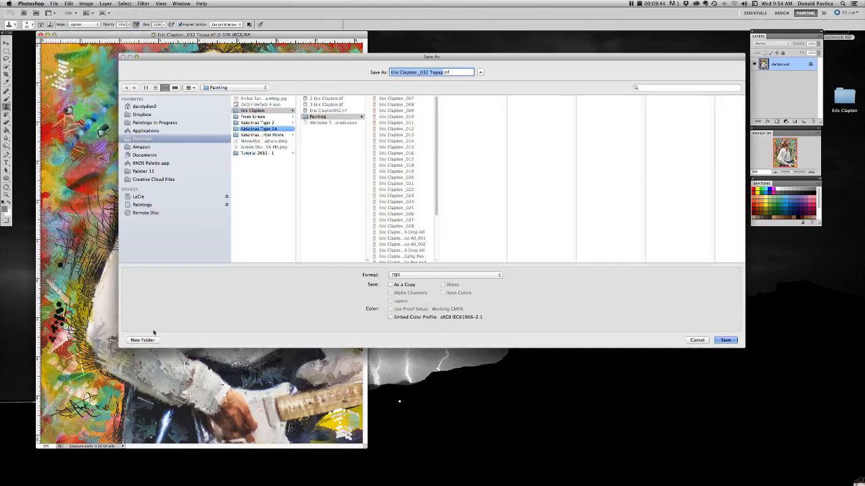
- Create a Printing folder and save 'Eric Clapton _032 8.2 x 10.2 Topaz.tif' there
left_click(142, 340)
type("Printin")
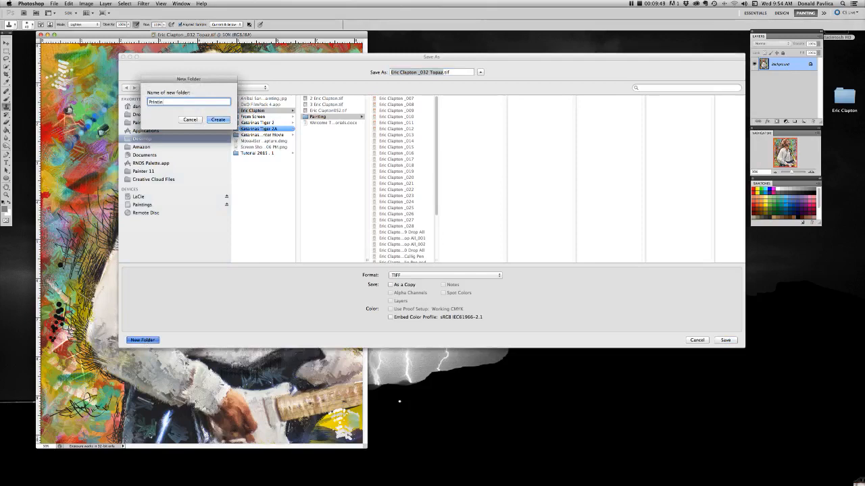
left_click(217, 119)
type("8.2 x 1 ")
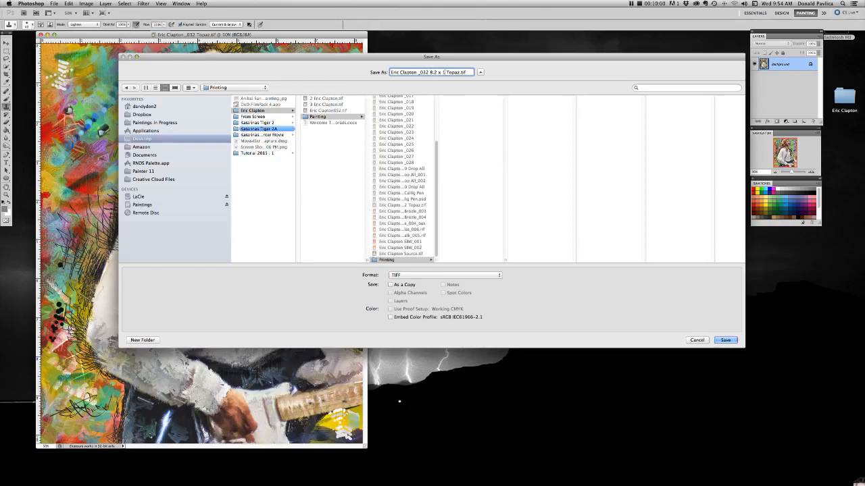
left_click(725, 340)
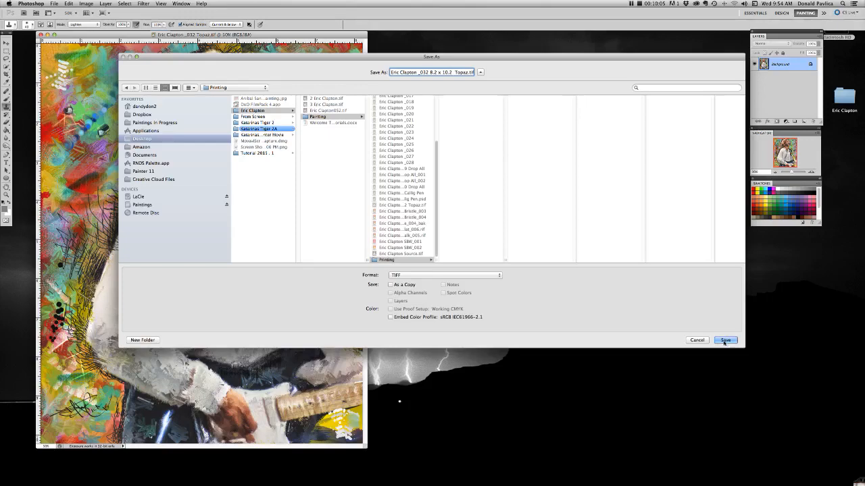
left_click(725, 340)
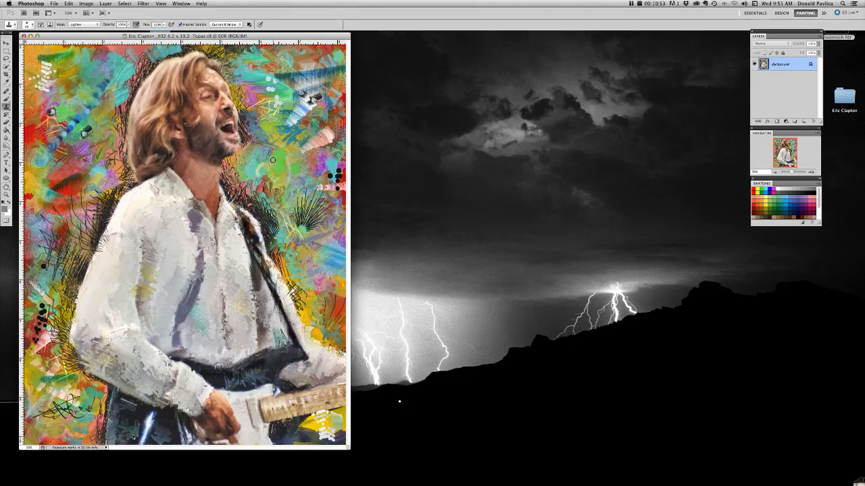
left_click(54, 3)
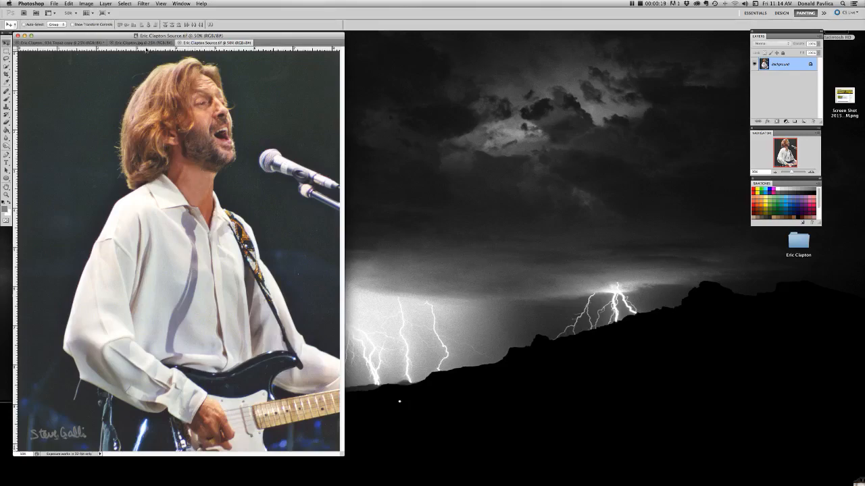
- Switch document tabs between the source concert photo and the painting
left_click(142, 42)
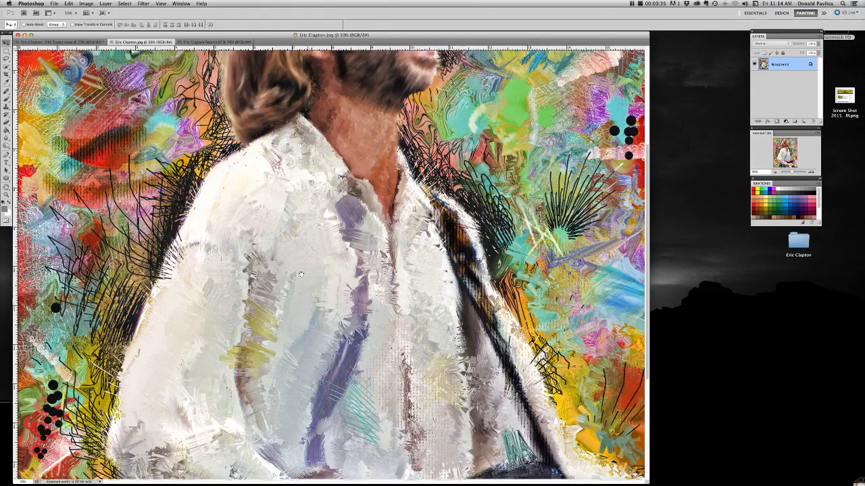
- Scroll around the enlarged painting view
scroll("down", 3)
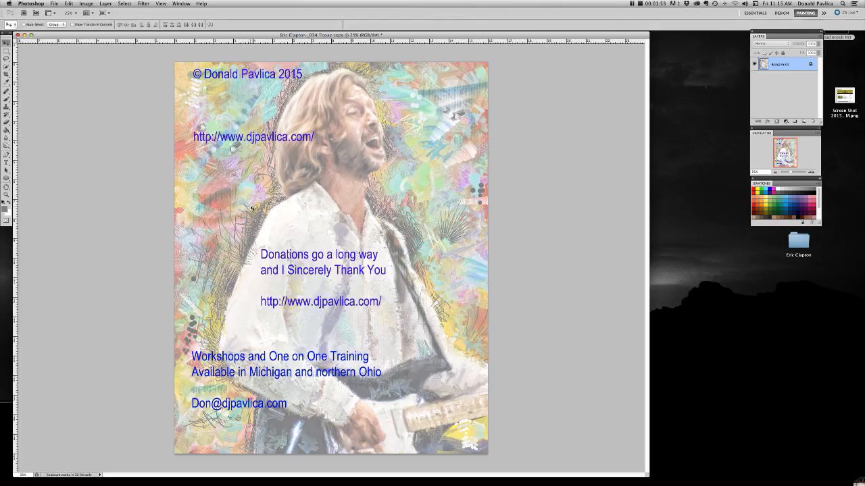
mouse_move(196, 167)
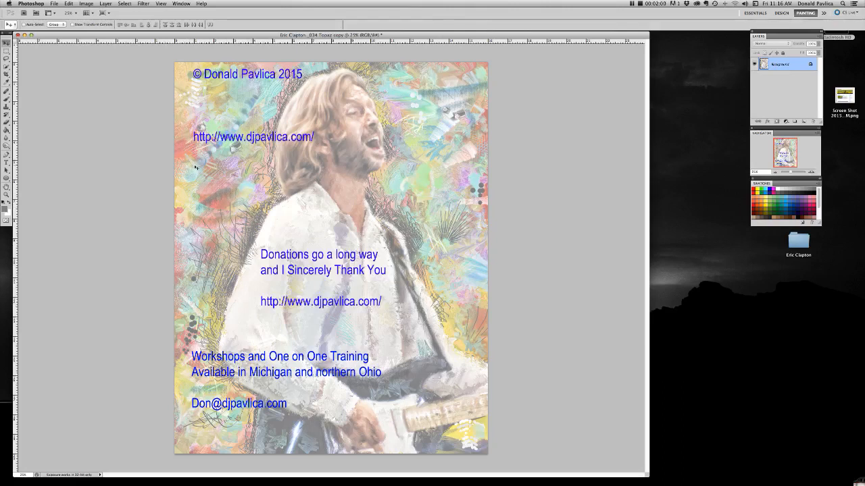
- Open the Photoshop app menu to quit
left_click(30, 3)
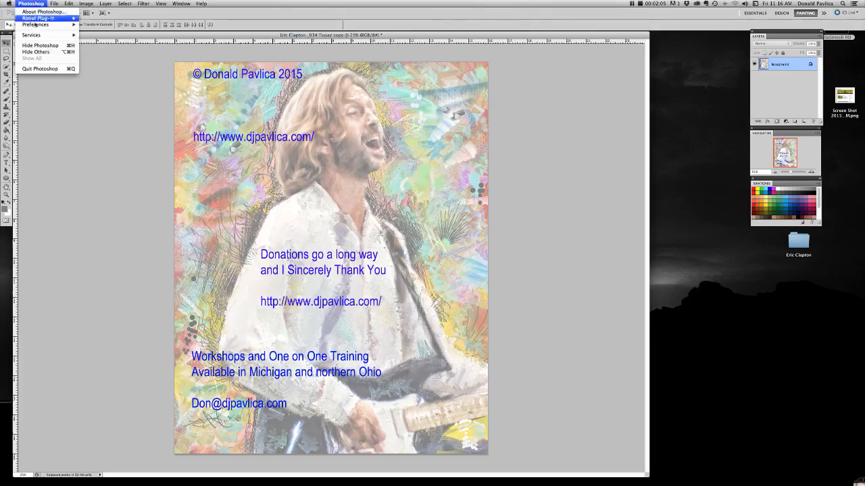